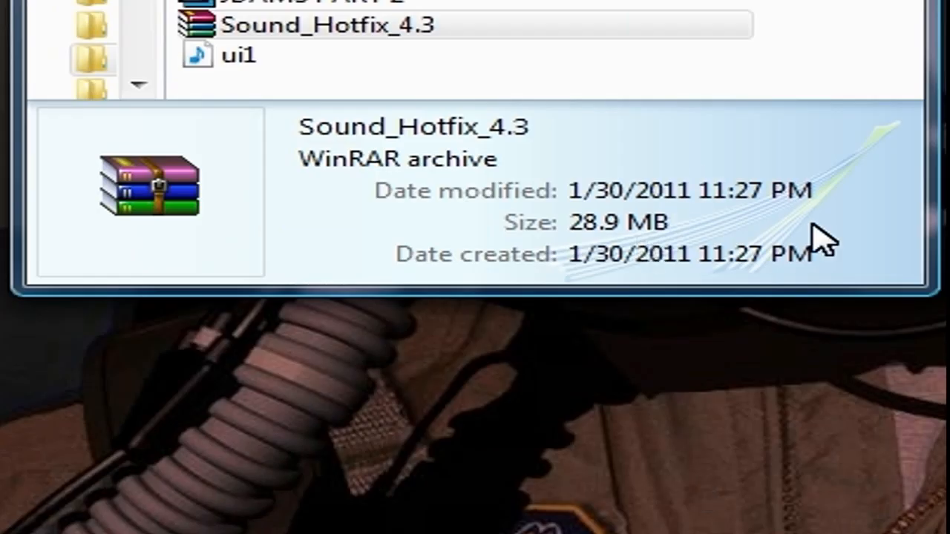
pyautogui.moveTo(334, 29)
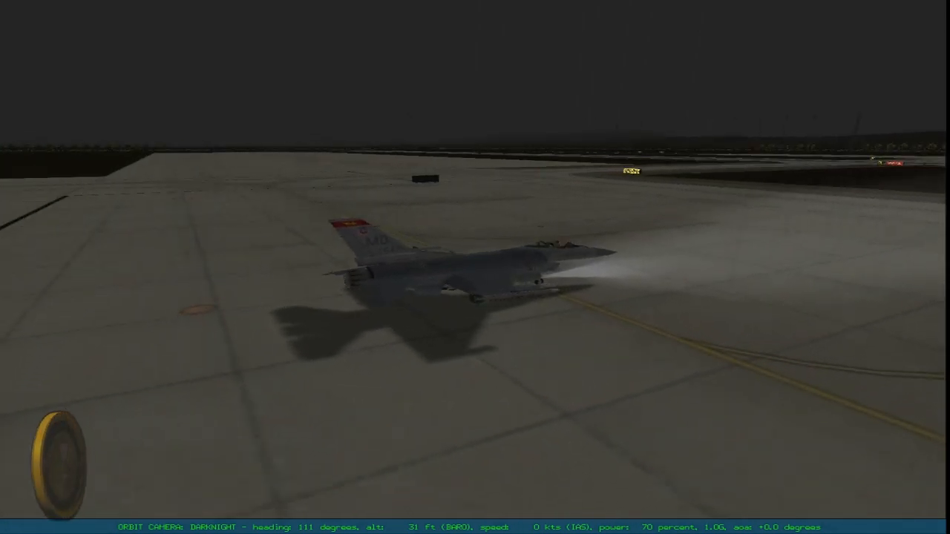
# Step: Switch the camera view while taxiing the F-16 across the dark airfield
pyautogui.press('F1')
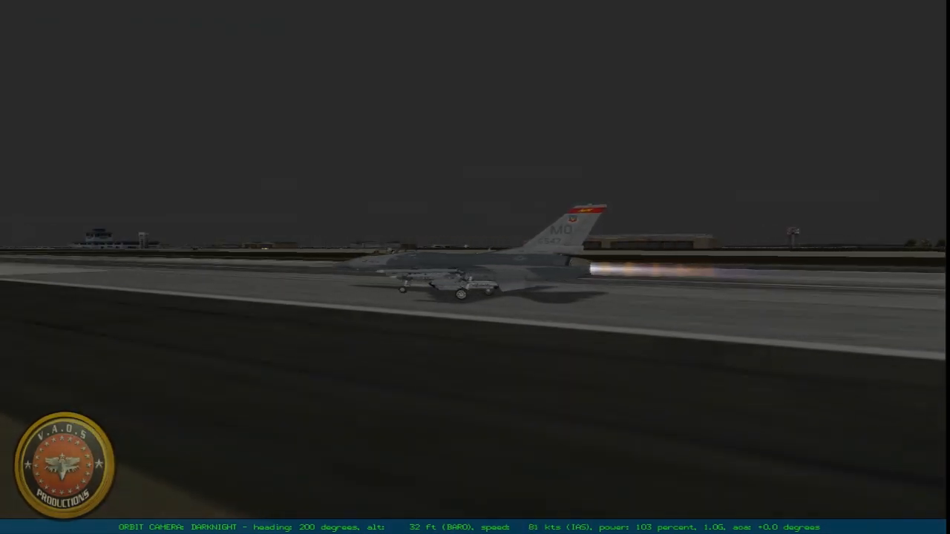
# Step: Switch the camera view during the F-16's takeoff roll down the night runway
pyautogui.press('F1')
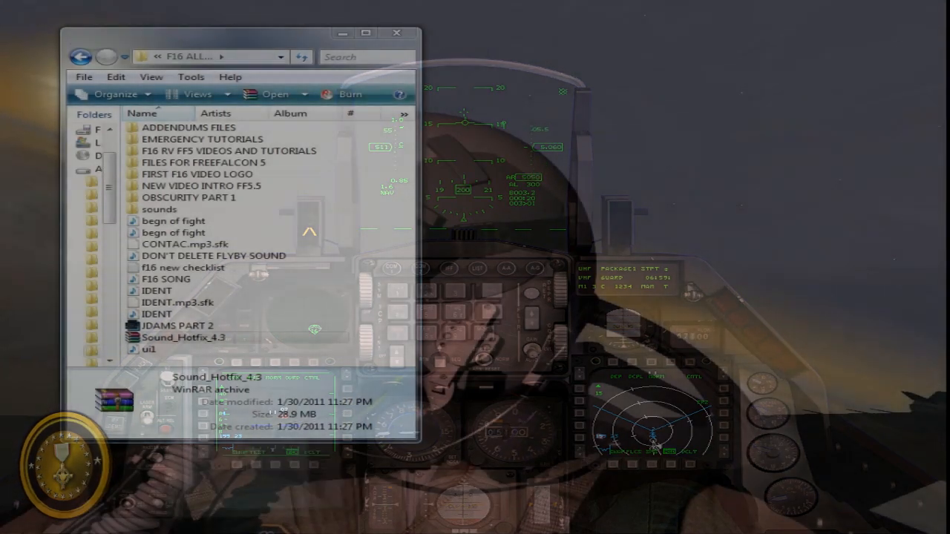
# Step: Check the rainext, rainint and thunder WAV files inside the sounds folder
pyautogui.doubleClick(159, 209)
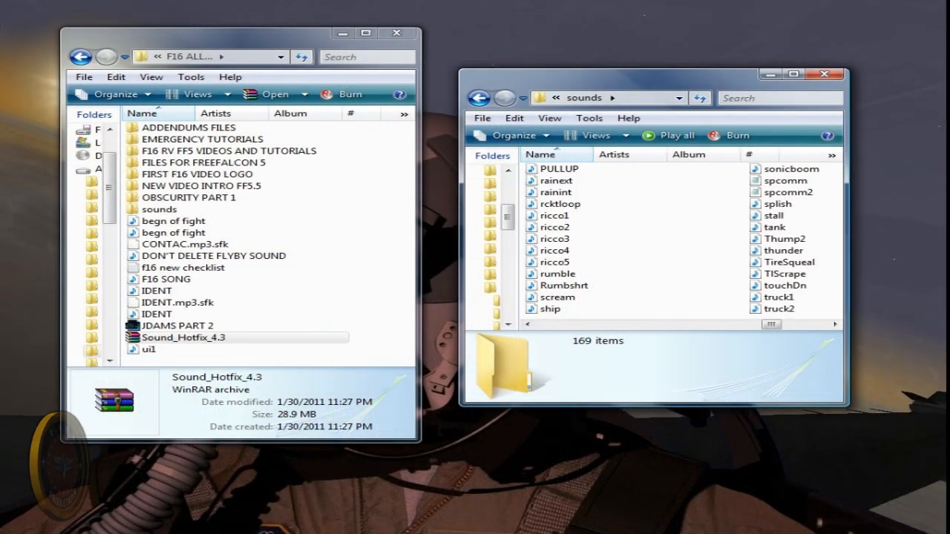
pyautogui.moveTo(783, 250)
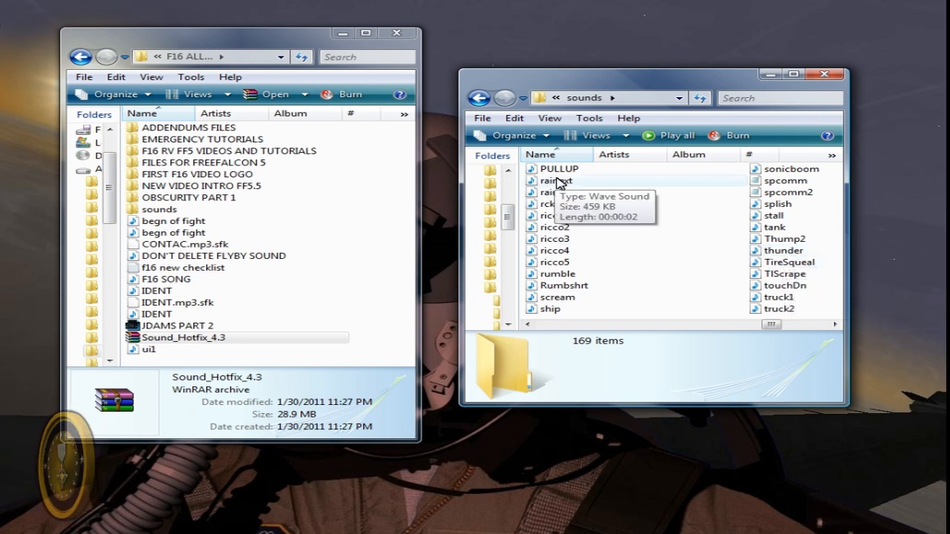
pyautogui.click(553, 180)
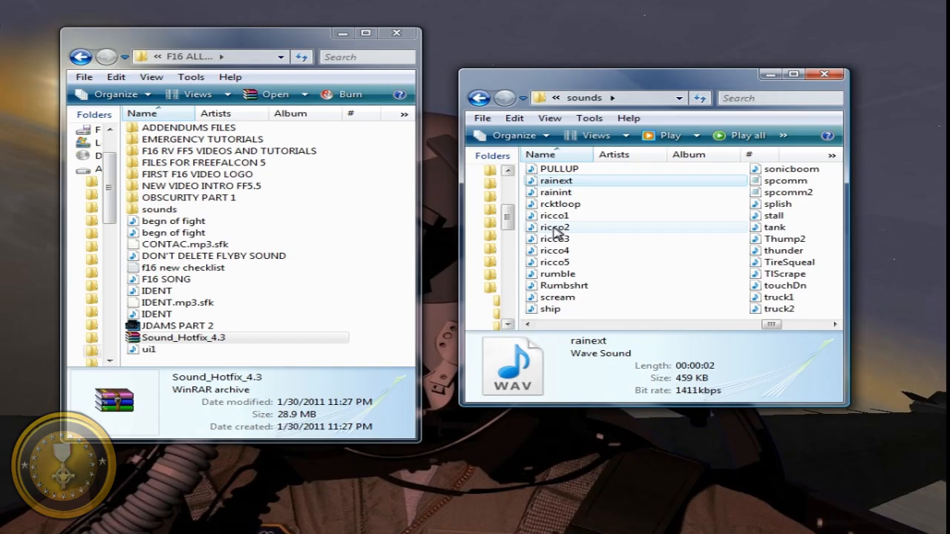
pyautogui.click(556, 192)
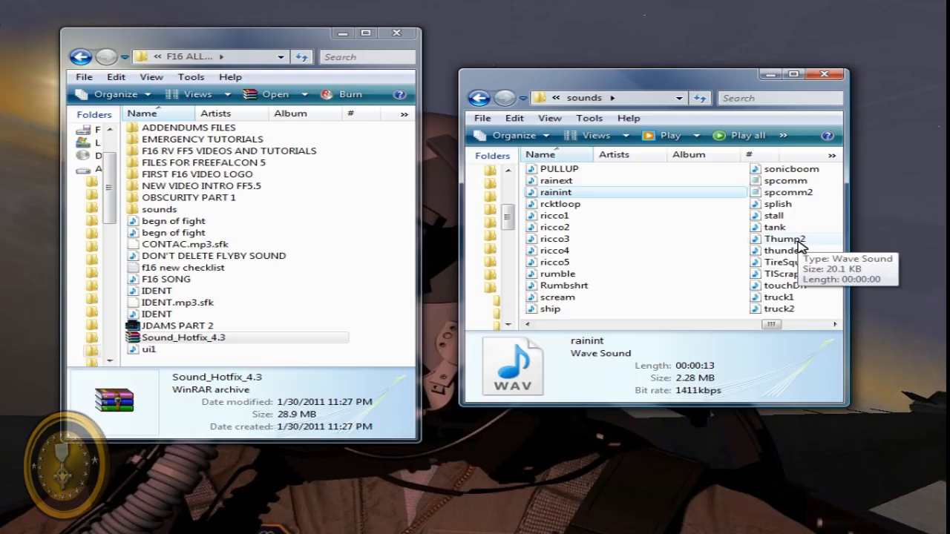
pyautogui.click(782, 250)
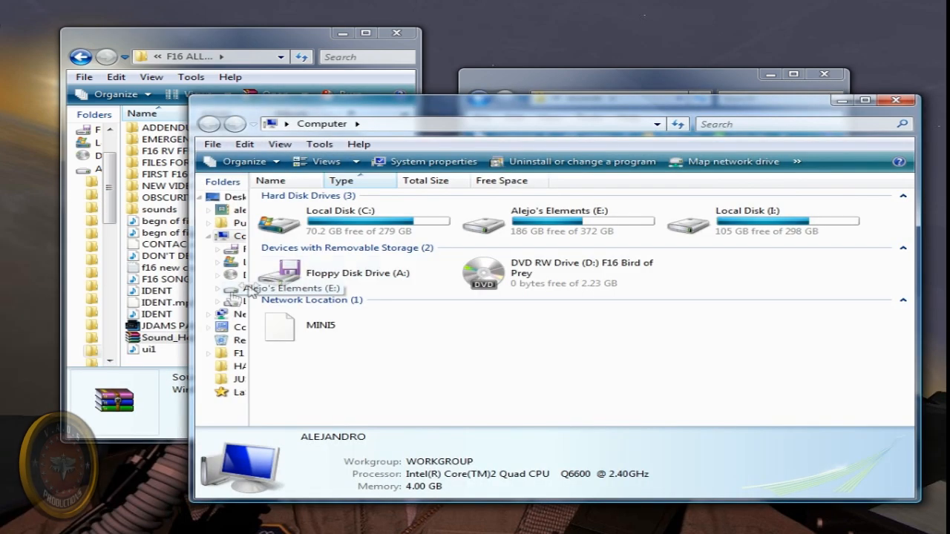
# Step: Browse into C:\FreeFalcon5 and bring up the context menu on the sounds item
pyautogui.doubleClick(339, 222)
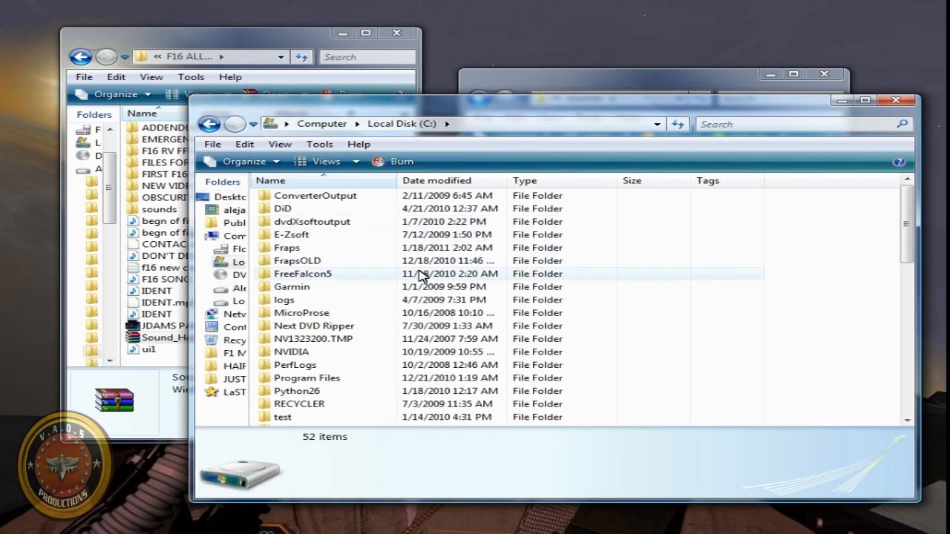
pyautogui.doubleClick(302, 274)
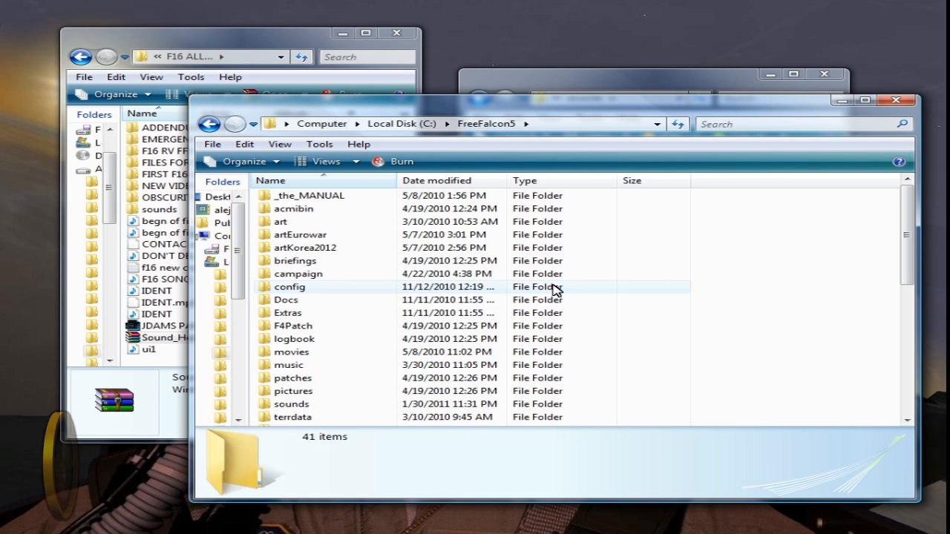
pyautogui.click(291, 404)
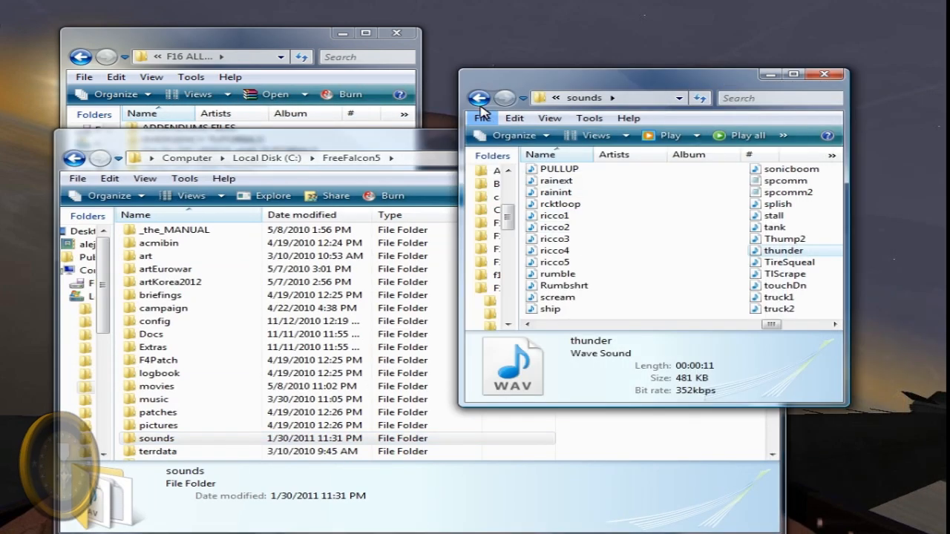
pyautogui.rightClick(553, 256)
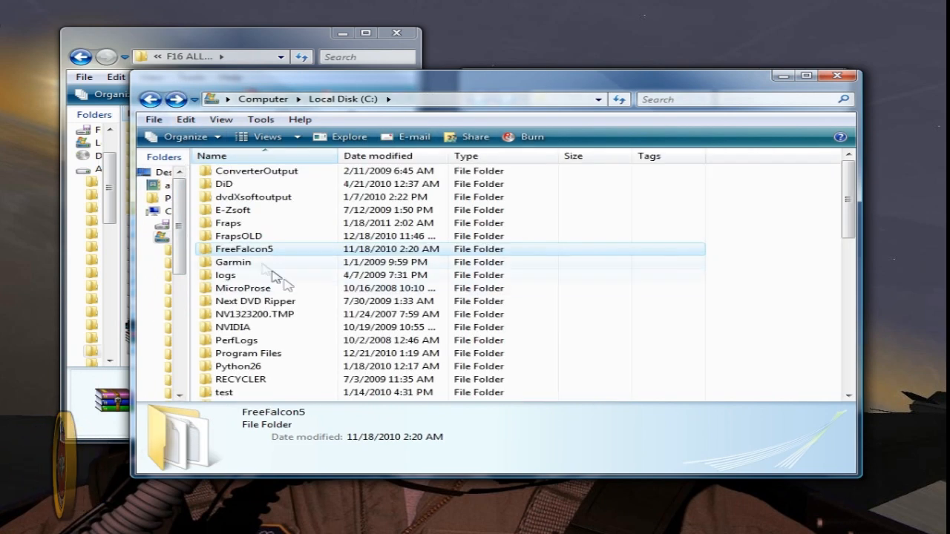
# Step: Paste the sounds and cockpit folders into FreeFalcon5 with Copy and Replace for all conflicts
pyautogui.rightClick(244, 248)
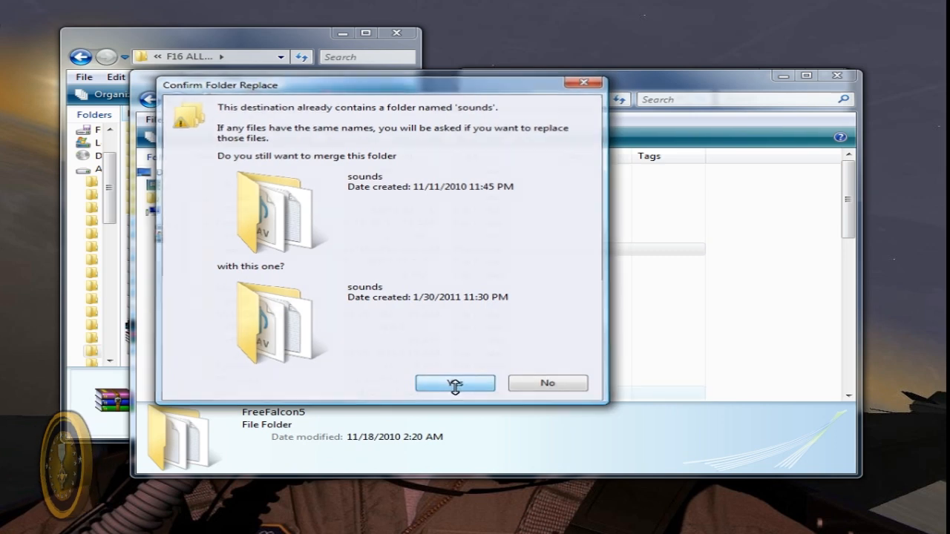
pyautogui.click(454, 383)
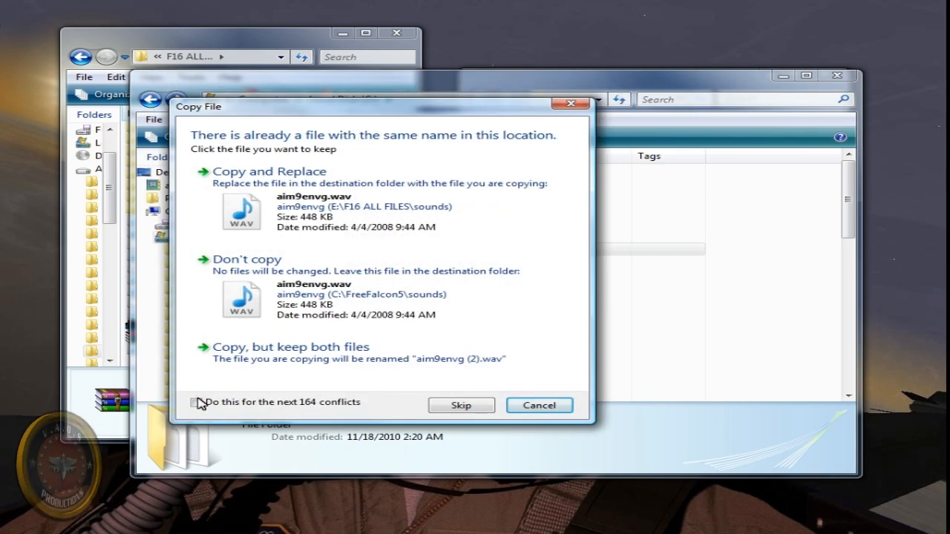
pyautogui.click(196, 403)
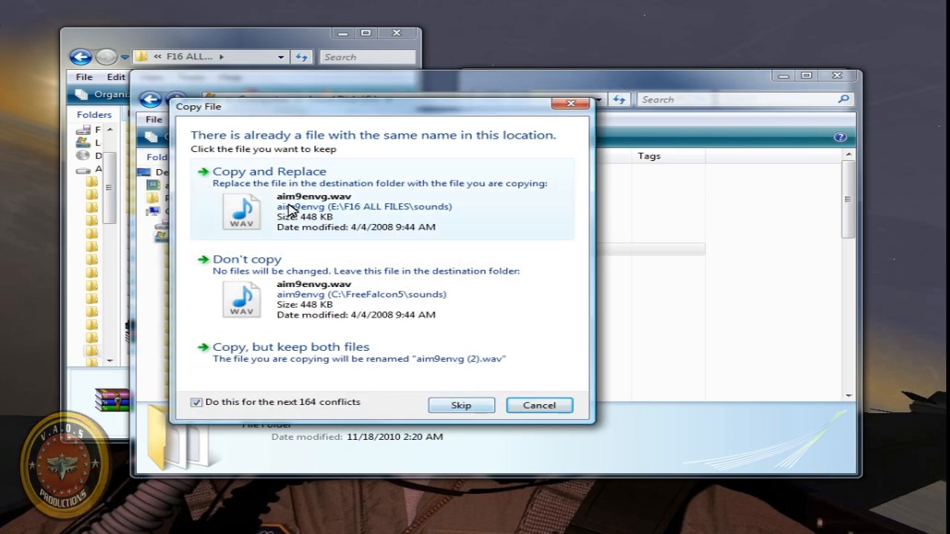
pyautogui.click(269, 171)
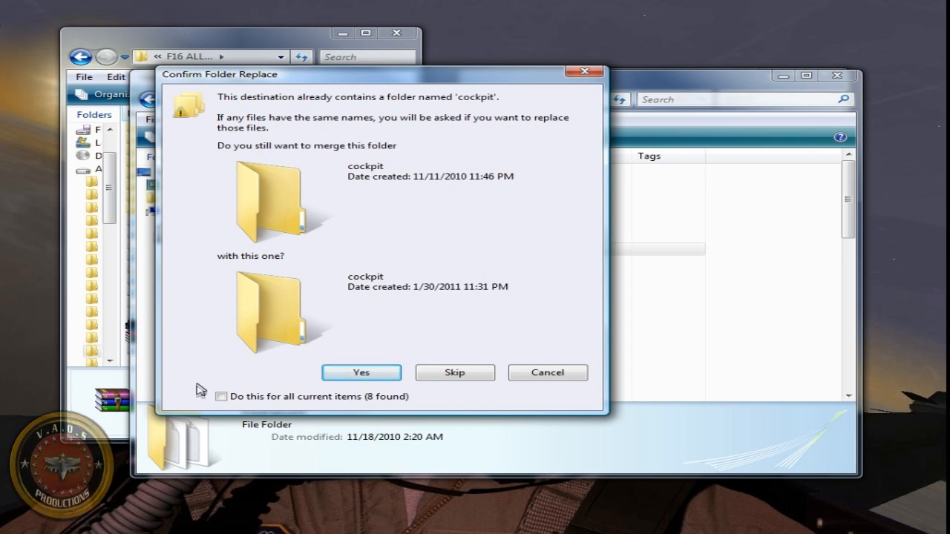
pyautogui.click(221, 396)
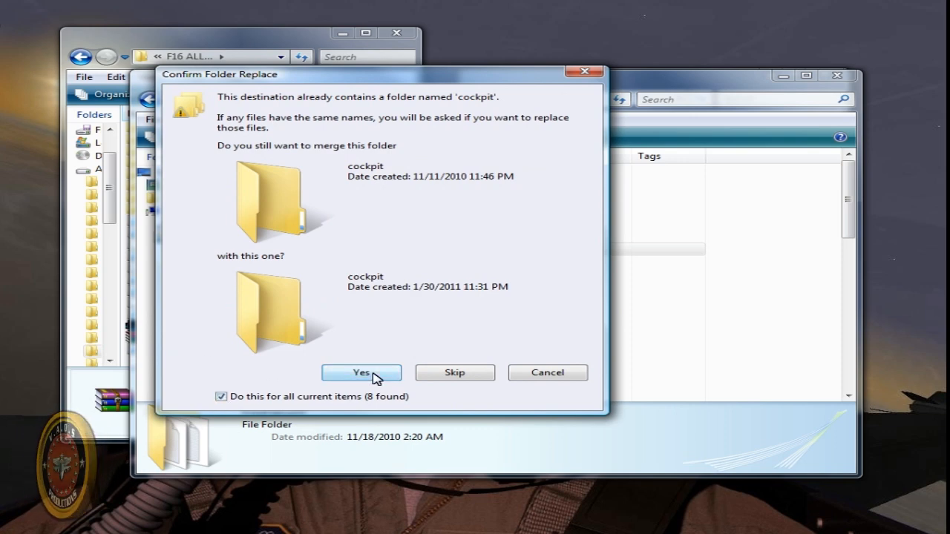
pyautogui.click(361, 372)
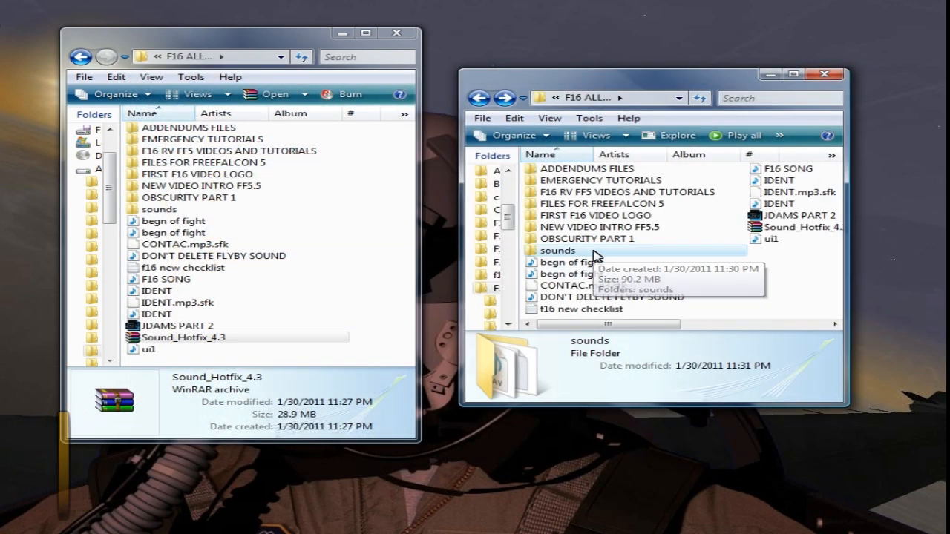
# Step: Show the 169 files of the merged sounds folder, including rumble and thunder
pyautogui.doubleClick(558, 250)
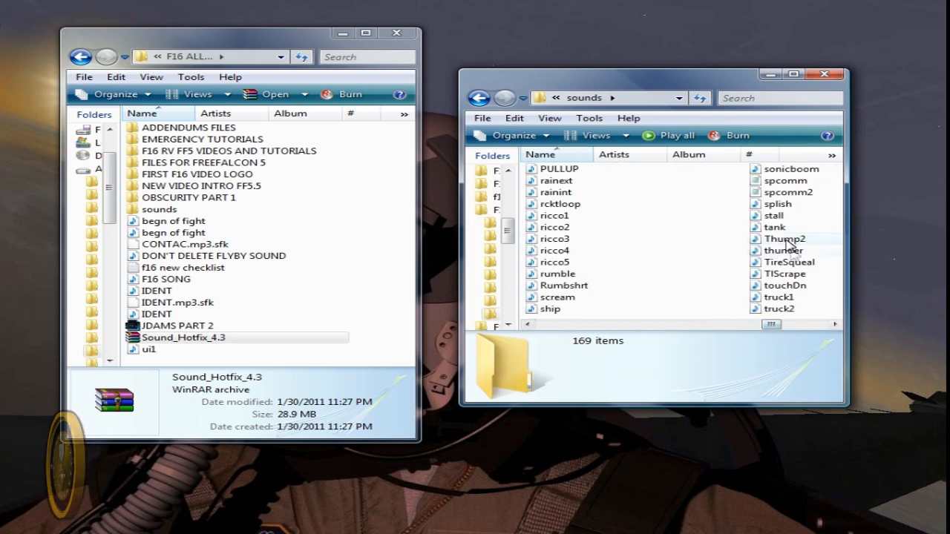
pyautogui.moveTo(557, 181)
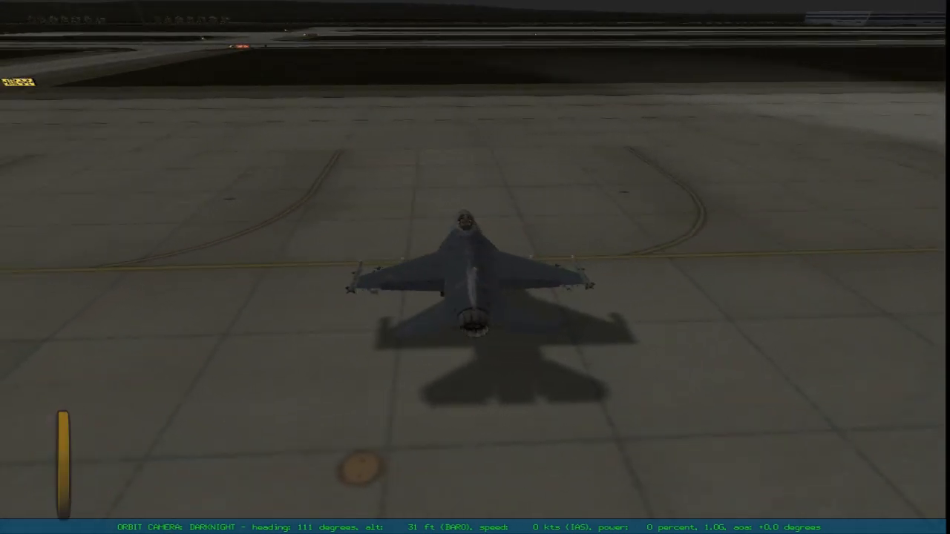
# Step: Switch the camera view with the F-16 sitting on the ramp at night
pyautogui.press('F1')
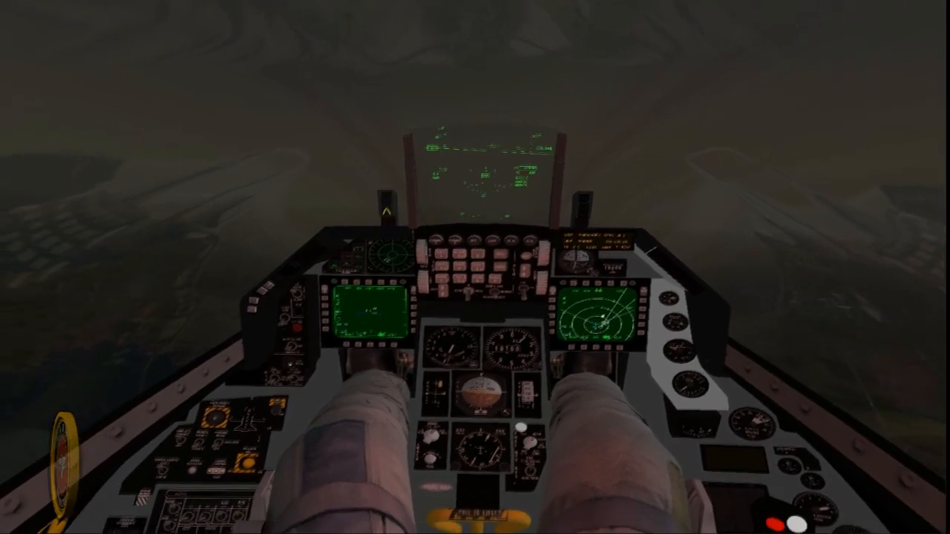
# Step: Leave the cockpit for the F2 chase camera on the F-16 in hazy night weather
pyautogui.press('F2')
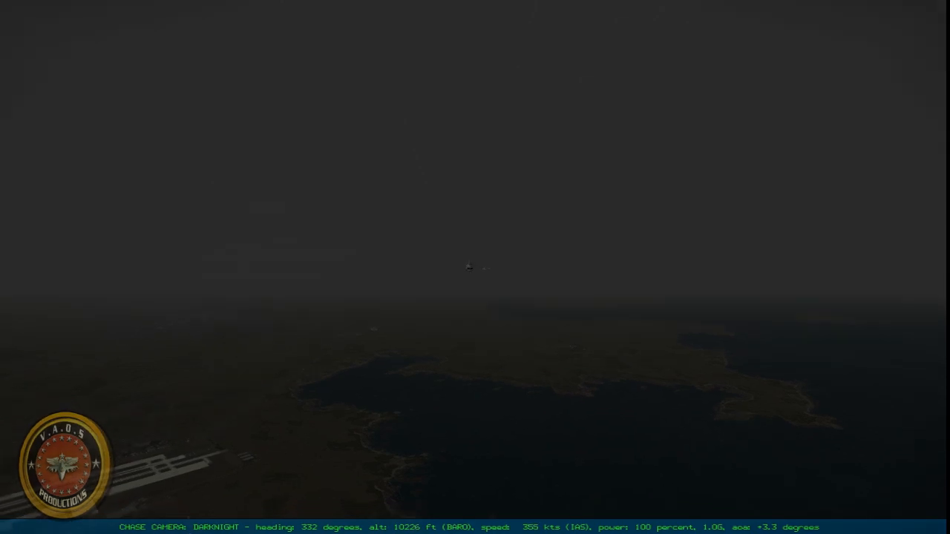